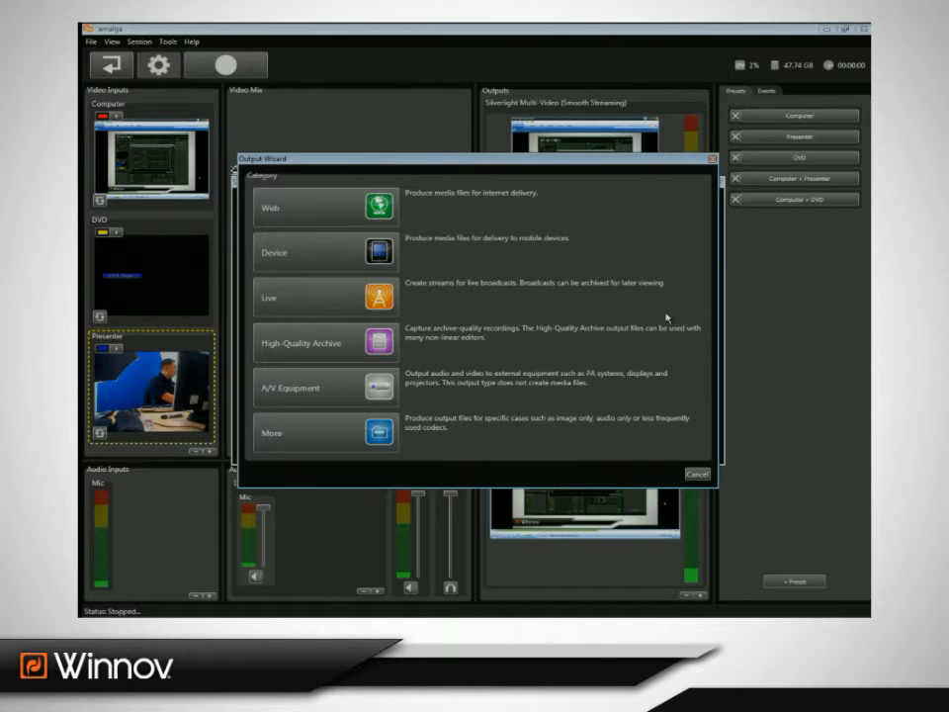
{"action": "mouse_move", "coordinate": [400, 128]}
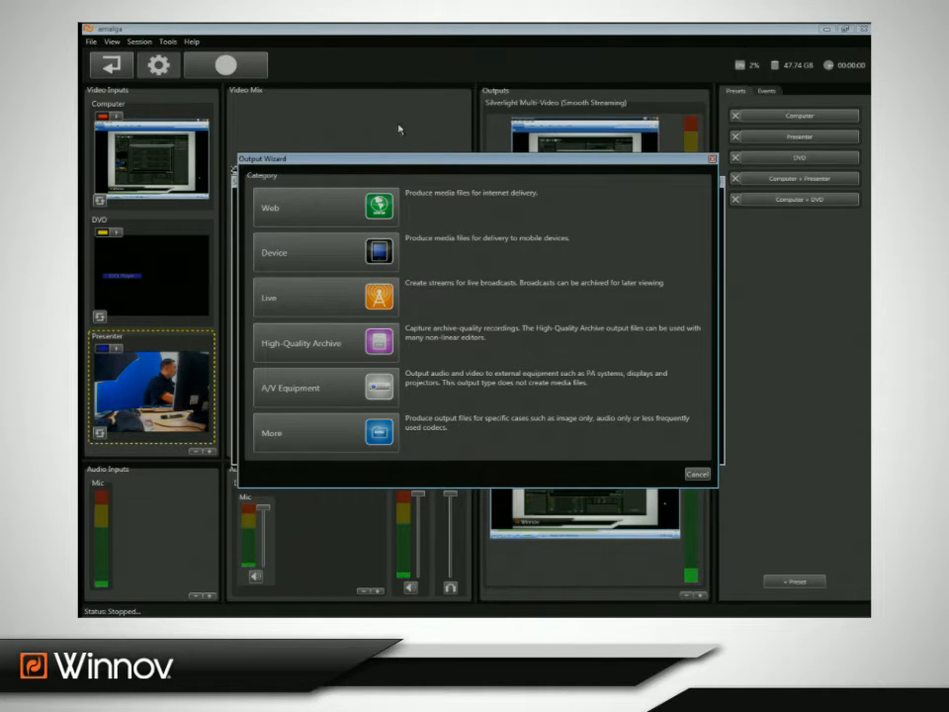
Step: Choose a live Smooth Streaming output and advance to its configuration page
{"action": "left_click", "coordinate": [316, 296]}
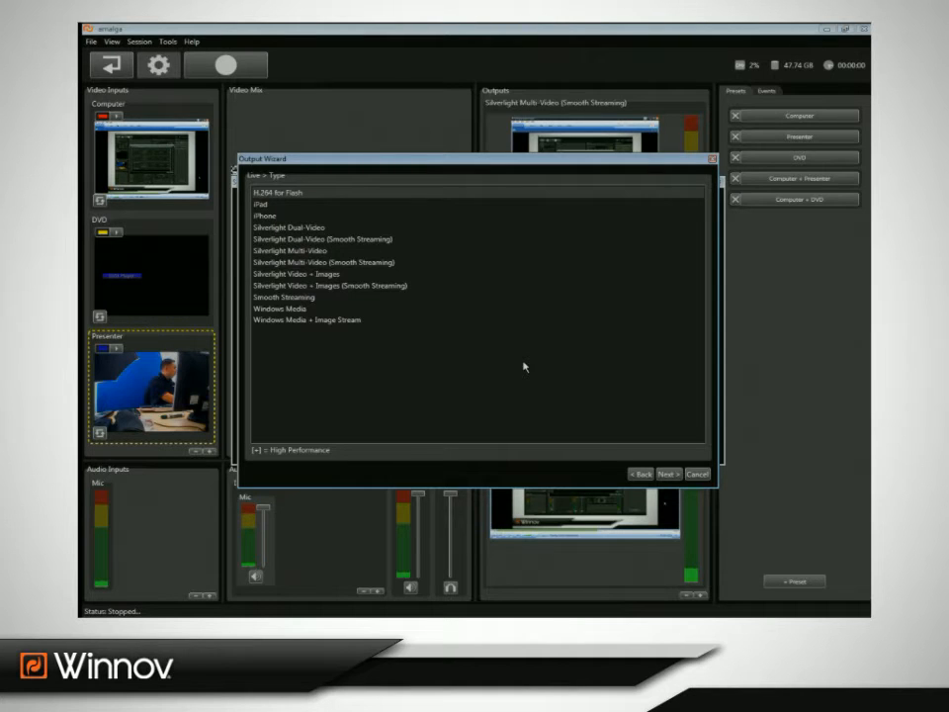
{"action": "left_click", "coordinate": [284, 297]}
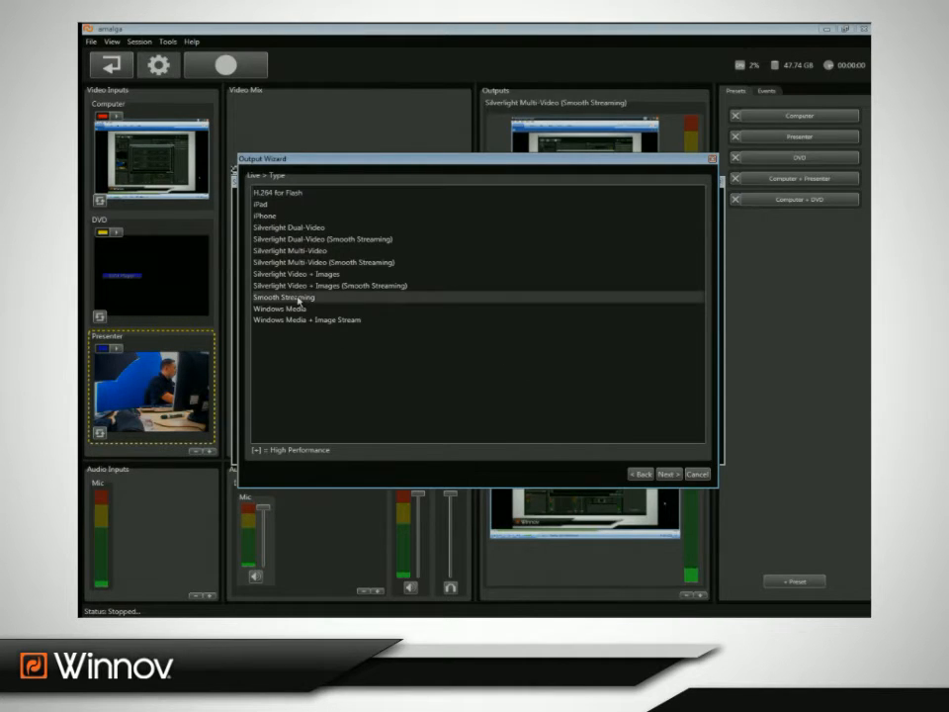
{"action": "left_click", "coordinate": [668, 473]}
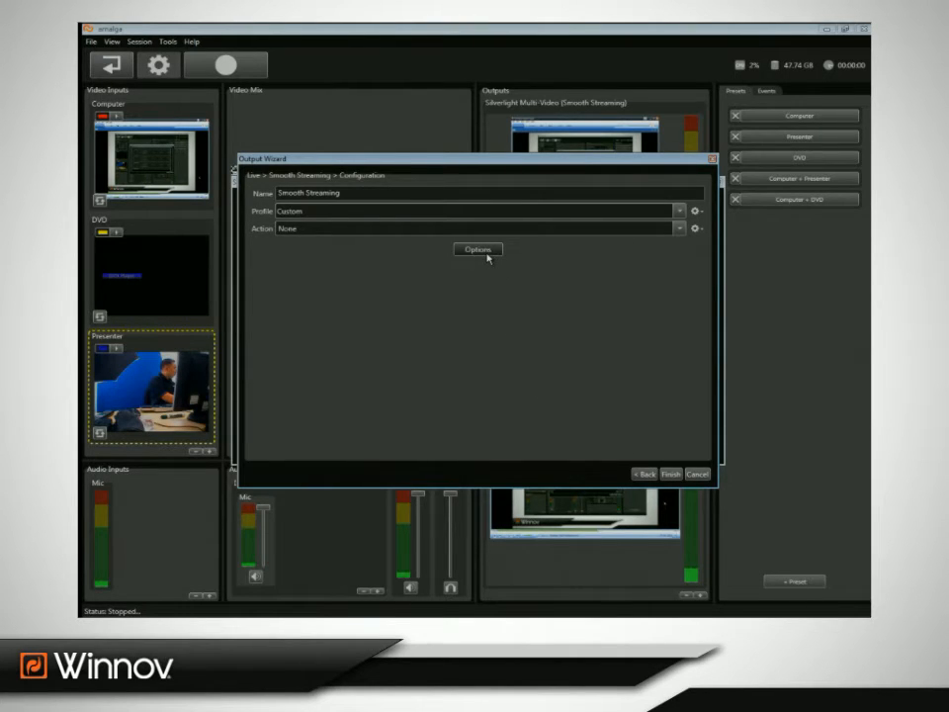
Step: Open the Smooth Streaming output options listing the 640x480 video streams
{"action": "left_click", "coordinate": [477, 249]}
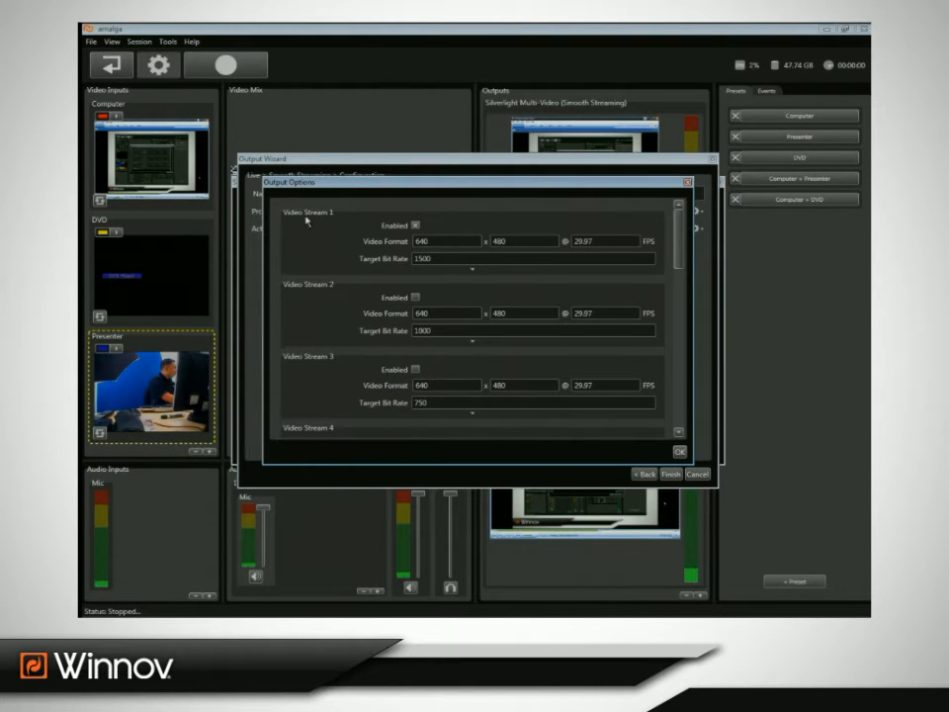
{"action": "mouse_move", "coordinate": [319, 362]}
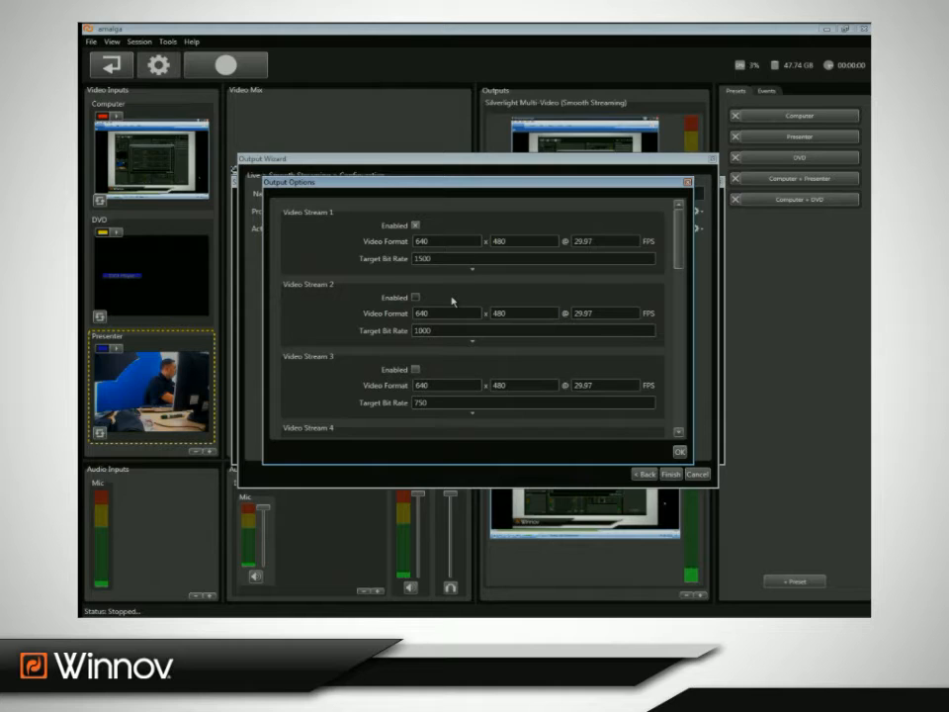
{"action": "mouse_move", "coordinate": [514, 303]}
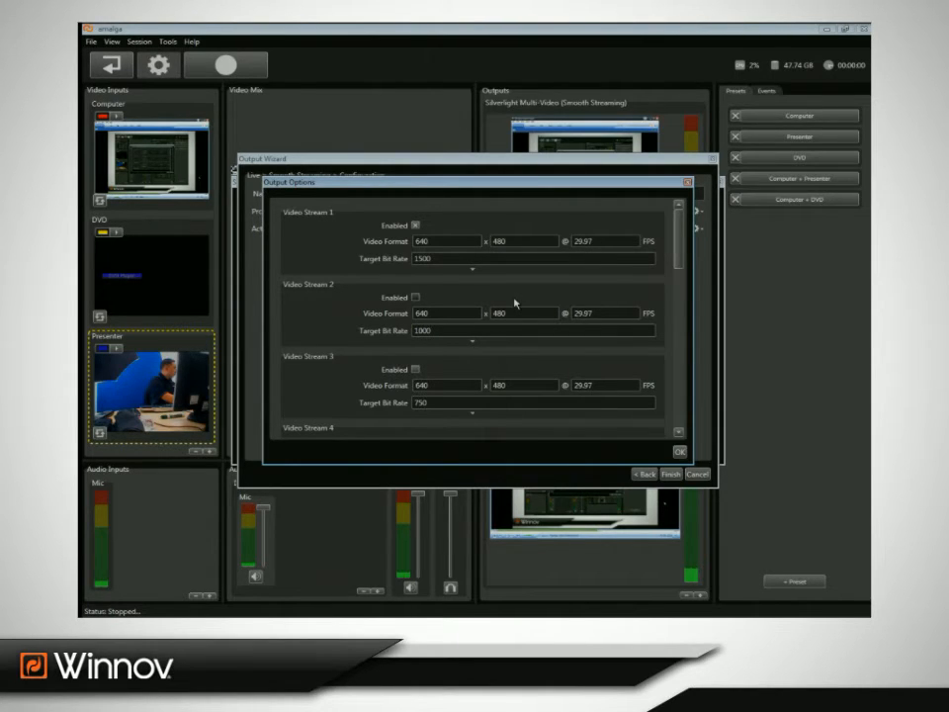
Step: Enable the additional video streams, Video Stream 2 and Video Stream 3
{"action": "left_click", "coordinate": [416, 296]}
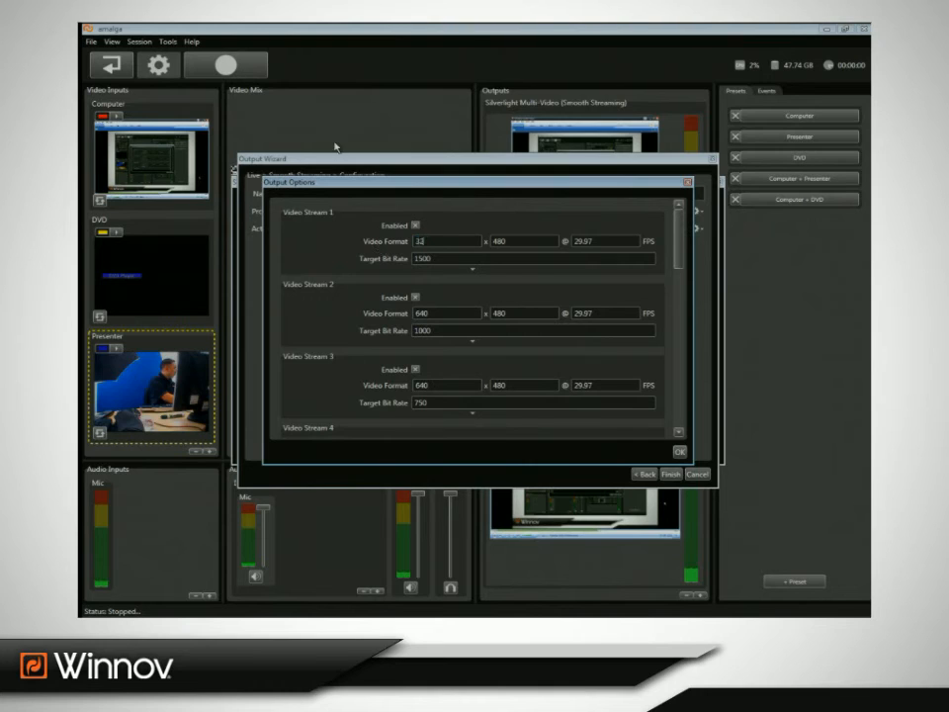
Step: Set Video Stream 1 to 320x240 with a target bit rate of 1400
{"action": "type", "text": "320"}
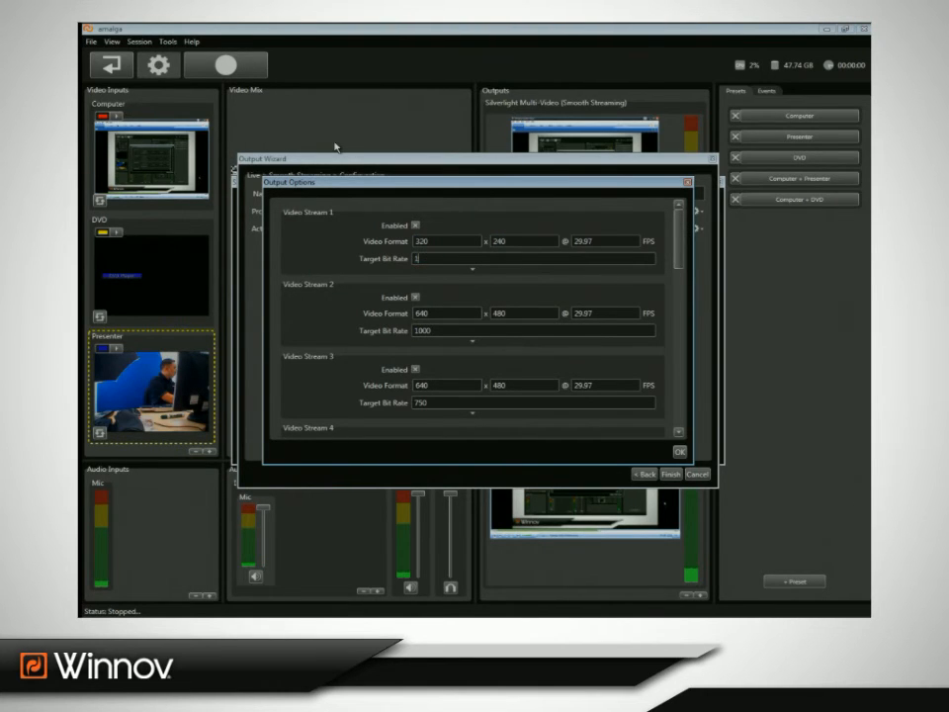
{"action": "type", "text": "1400"}
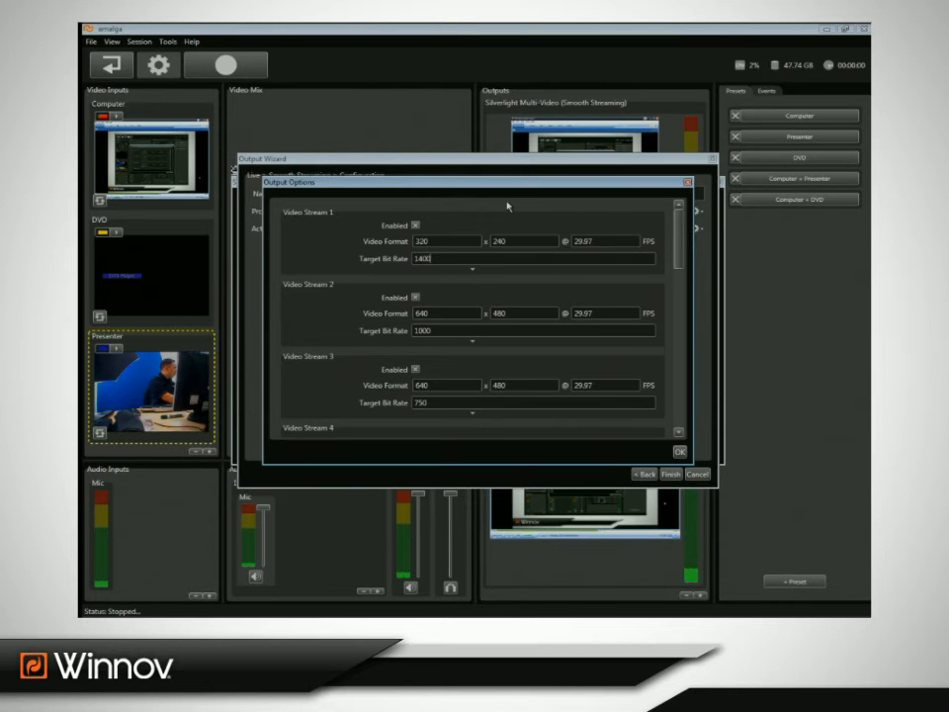